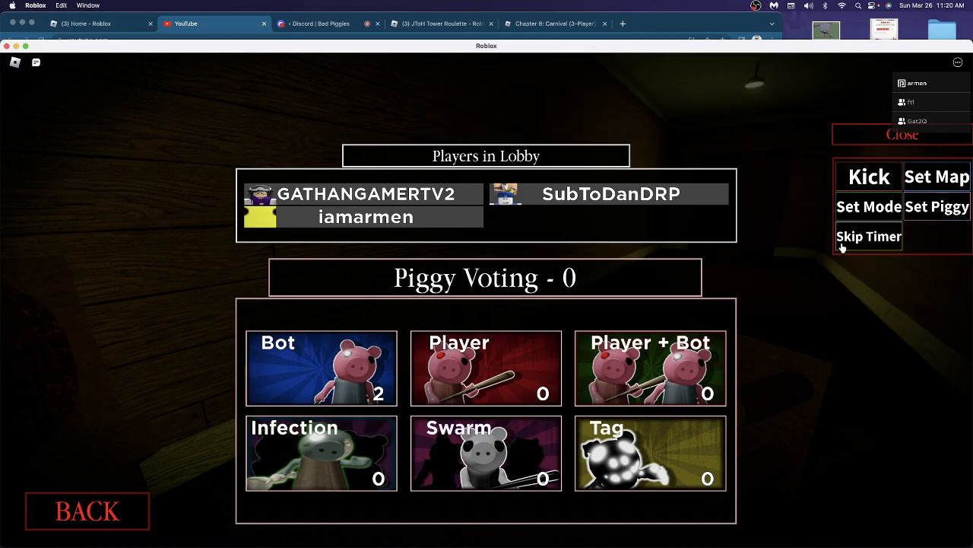
Skip the Piggy voting timer from the admin panel so Bot mode wins the vote
{"action": "left_click", "coordinate": [320, 368]}
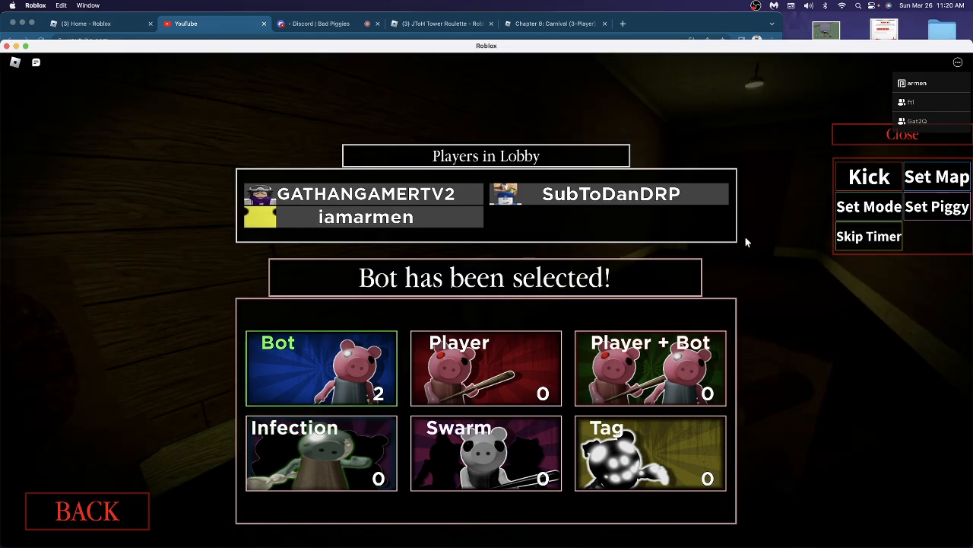
{"action": "mouse_move", "coordinate": [604, 387]}
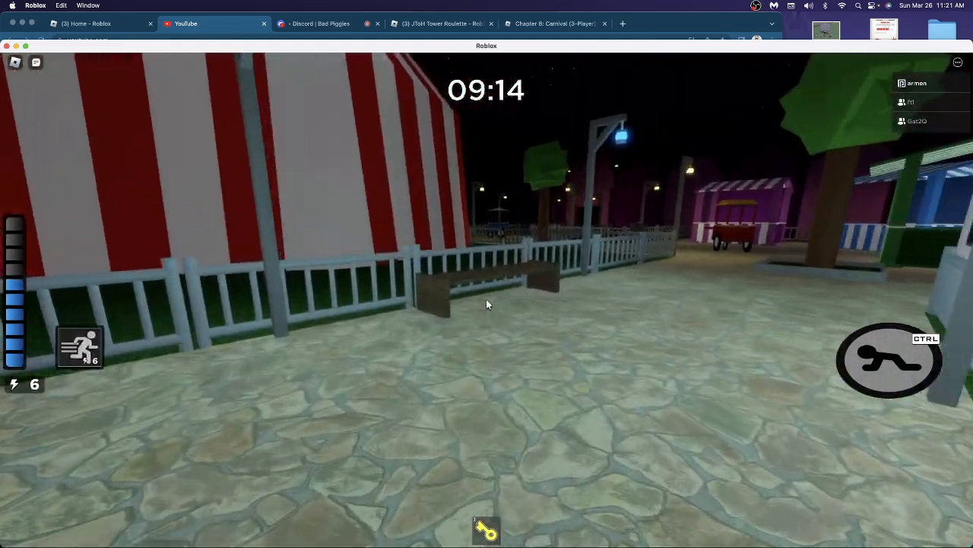
{"action": "mouse_move", "coordinate": [487, 304]}
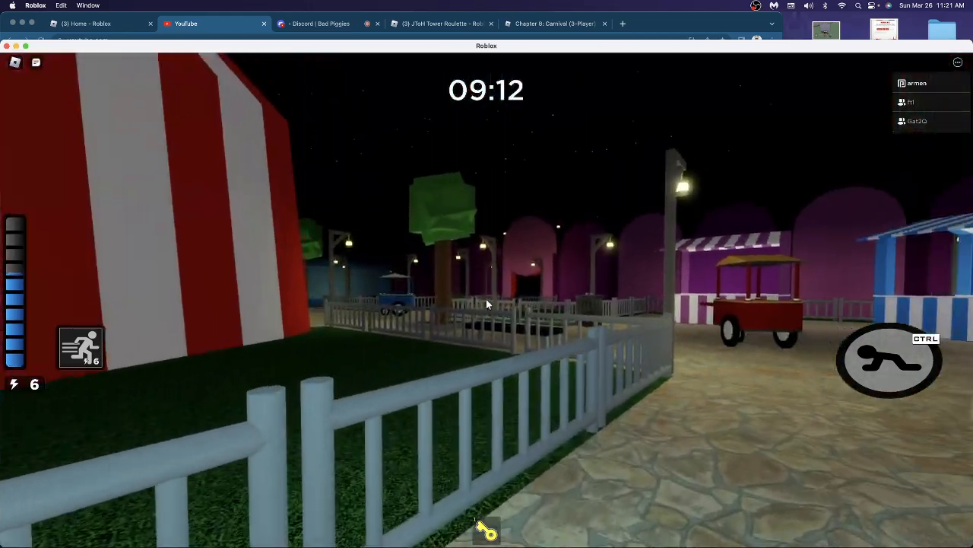